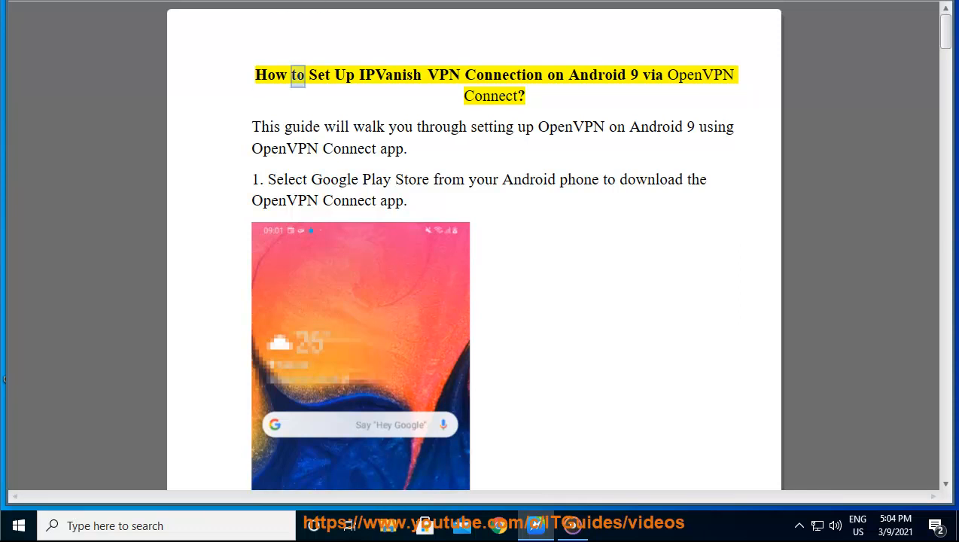
Narrate the guide title and steps 1–2 on installing OpenVPN Connect, scrolling along
double_click(597, 75)
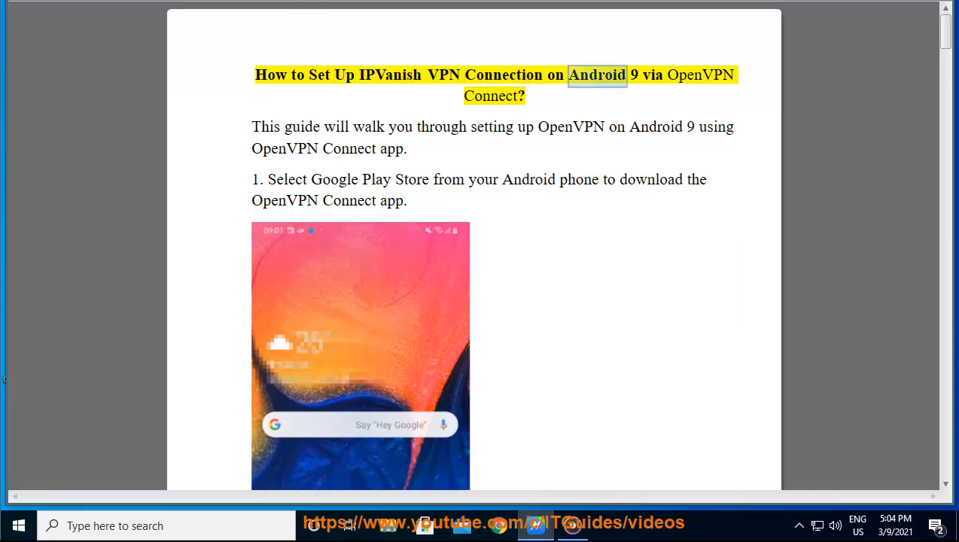
double_click(493, 95)
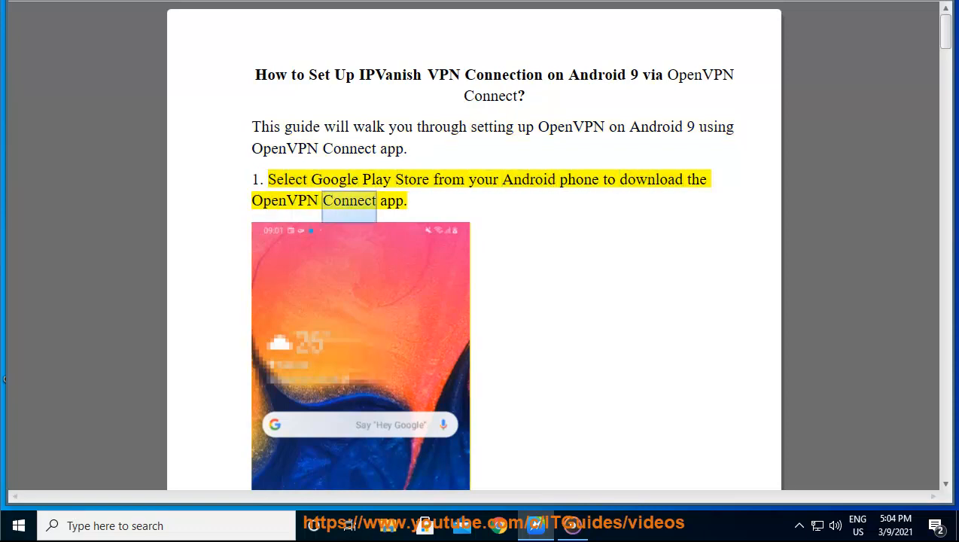
scroll(down, 3)
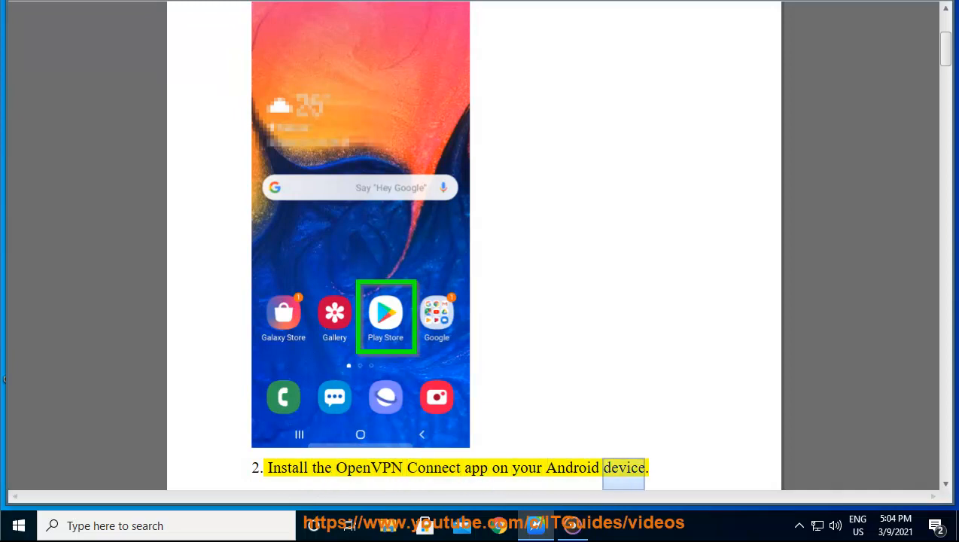
scroll(down, 3)
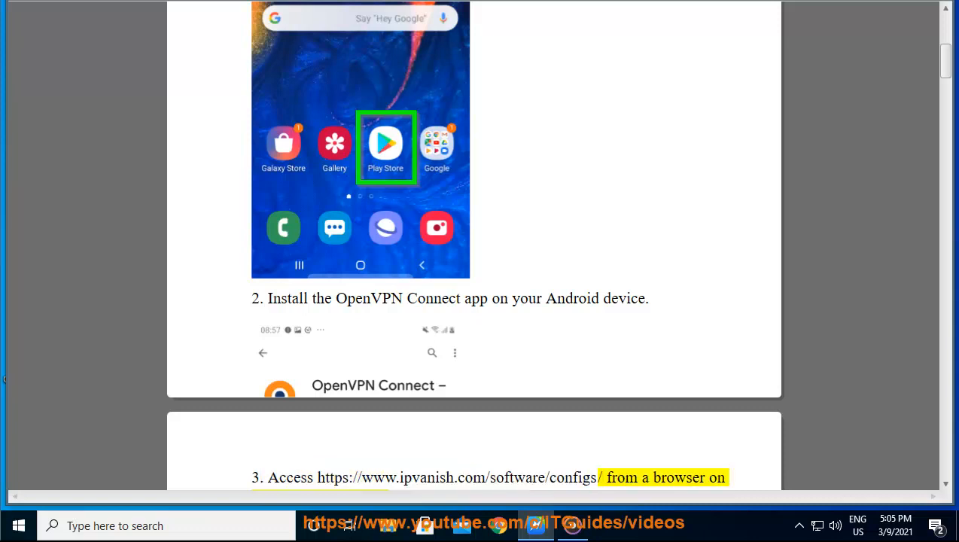
Scroll through steps 3 and 4 on the IPVanish configs page and certificate naming
scroll(down, 3)
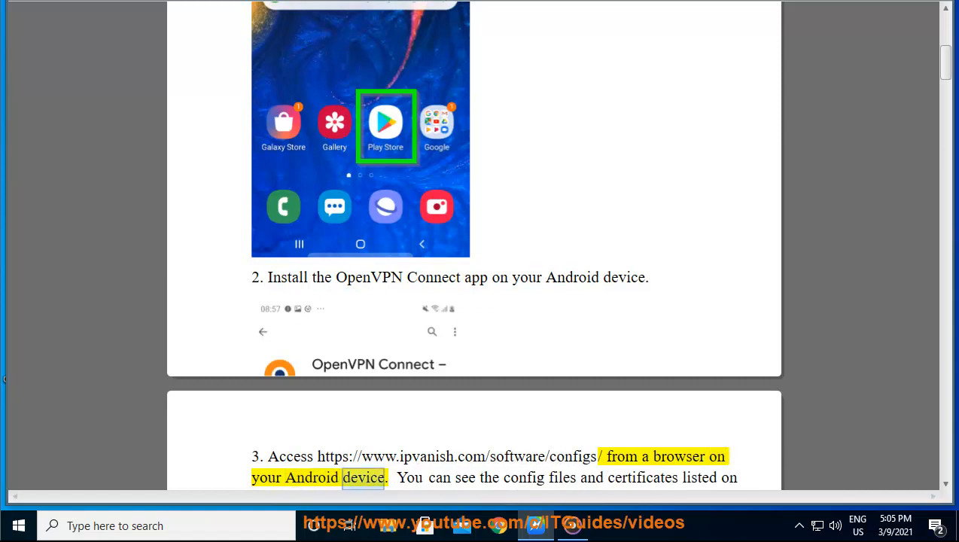
scroll(down, 3)
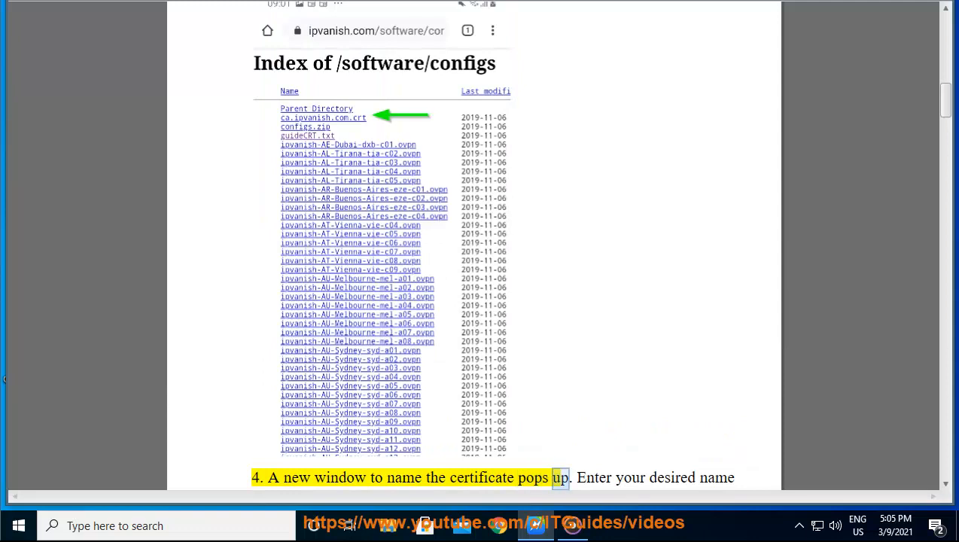
scroll(down, 3)
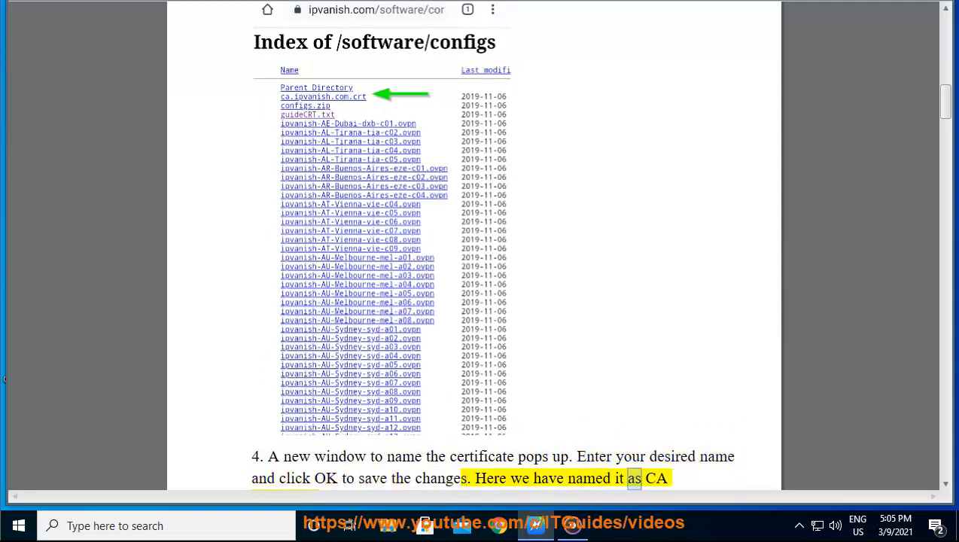
scroll(down, 3)
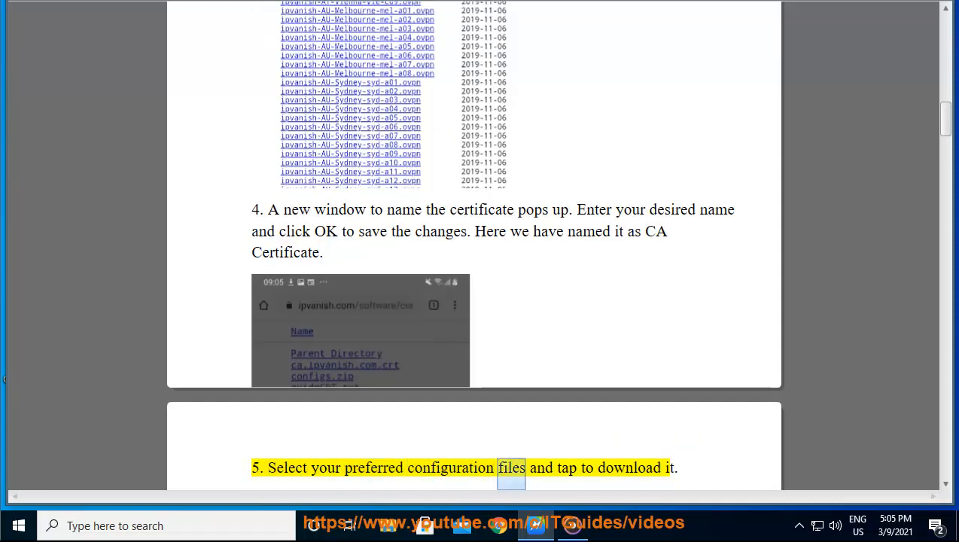
Scroll through steps 5–8: downloading configs, opening OpenVPN Connect, importing the OVPN file
scroll(down, 3)
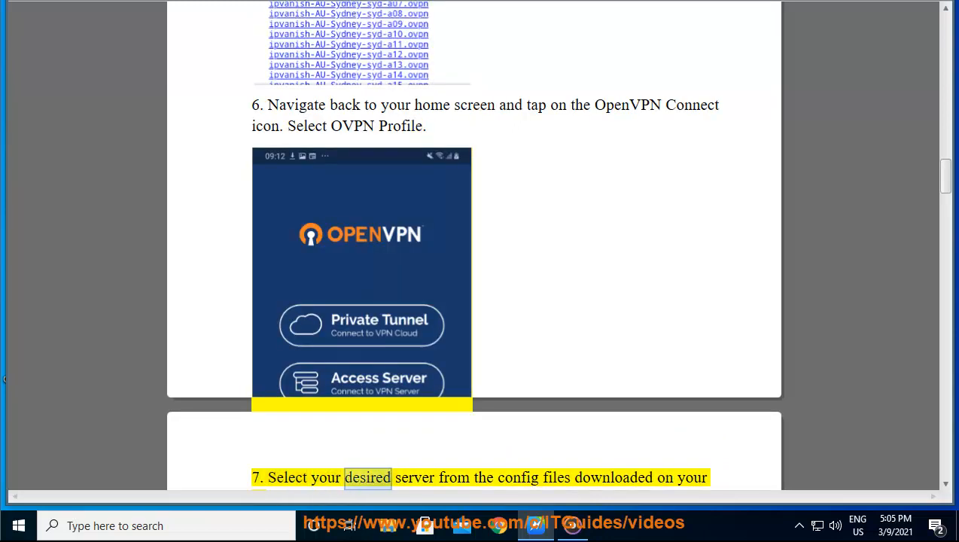
scroll(down, 3)
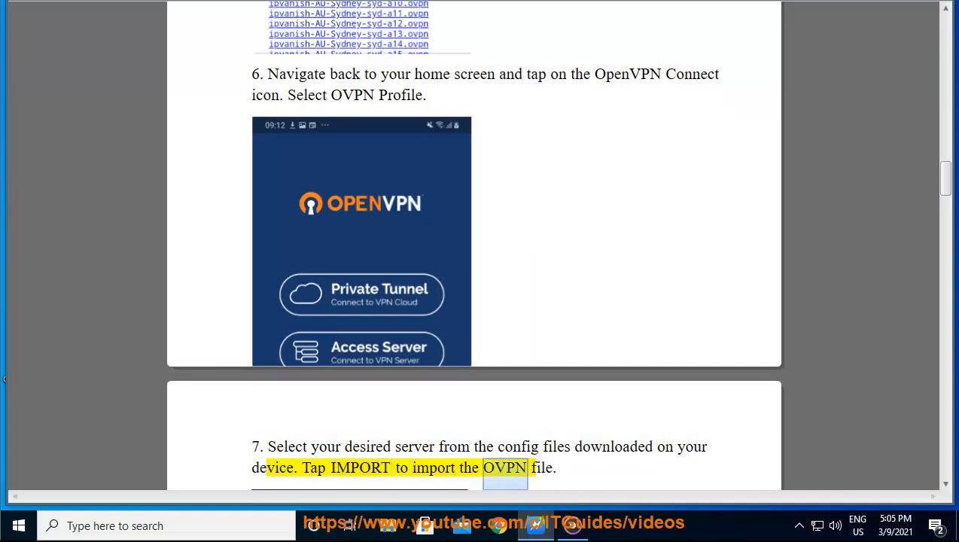
scroll(down, 3)
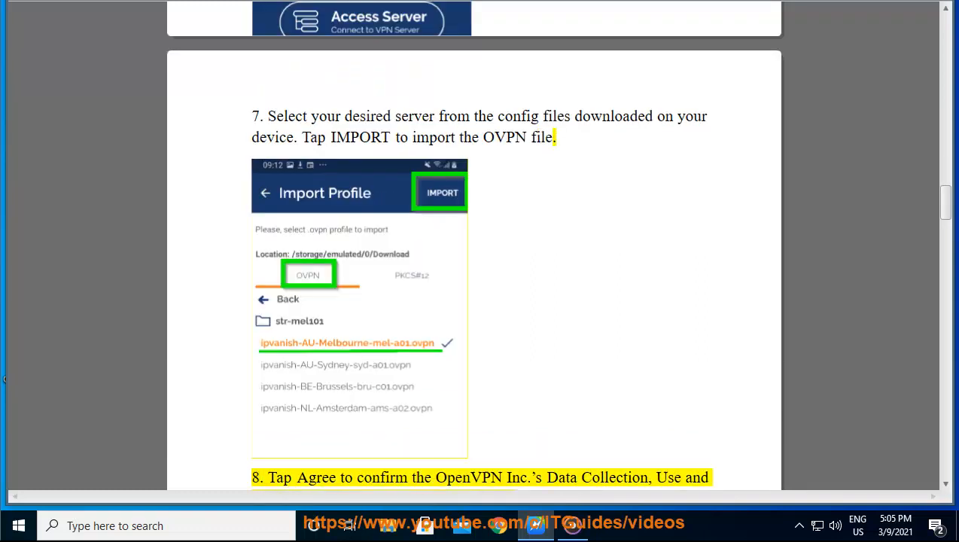
double_click(518, 477)
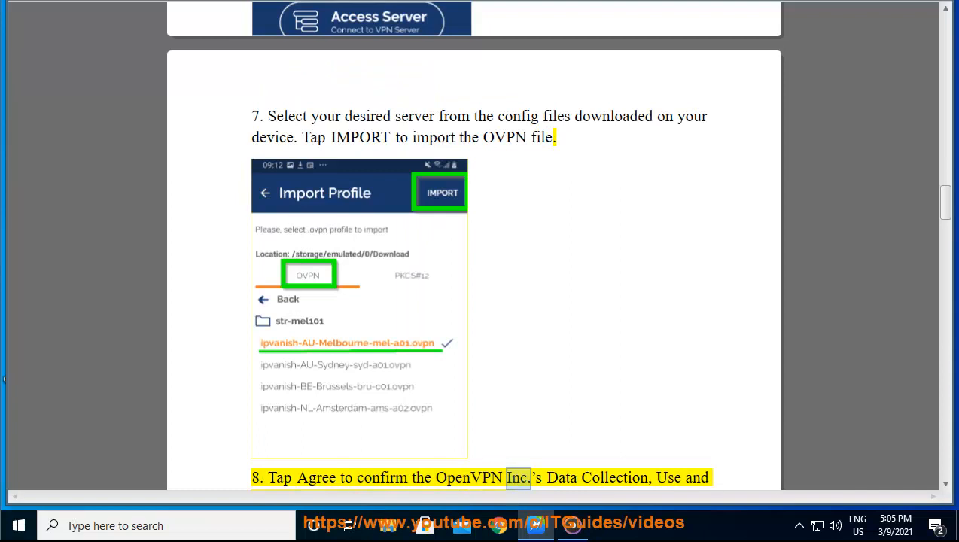
scroll(down, 3)
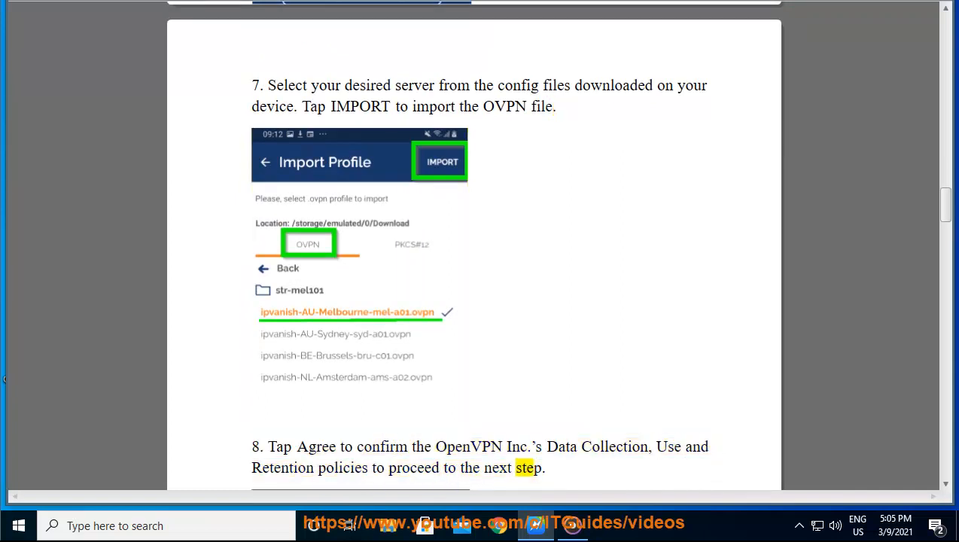
scroll(down, 3)
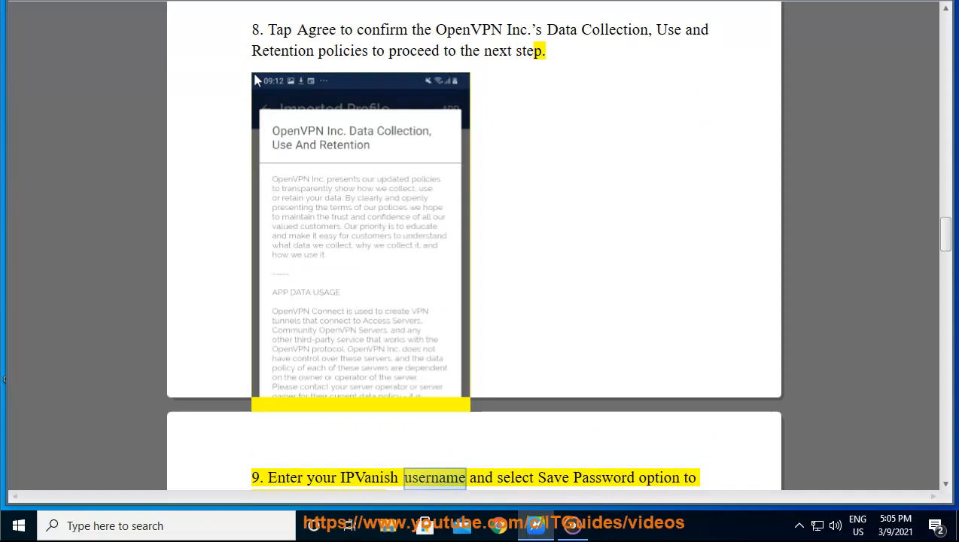
Scroll through steps 9–11 on entering IPVanish credentials and connecting the profile
scroll(down, 3)
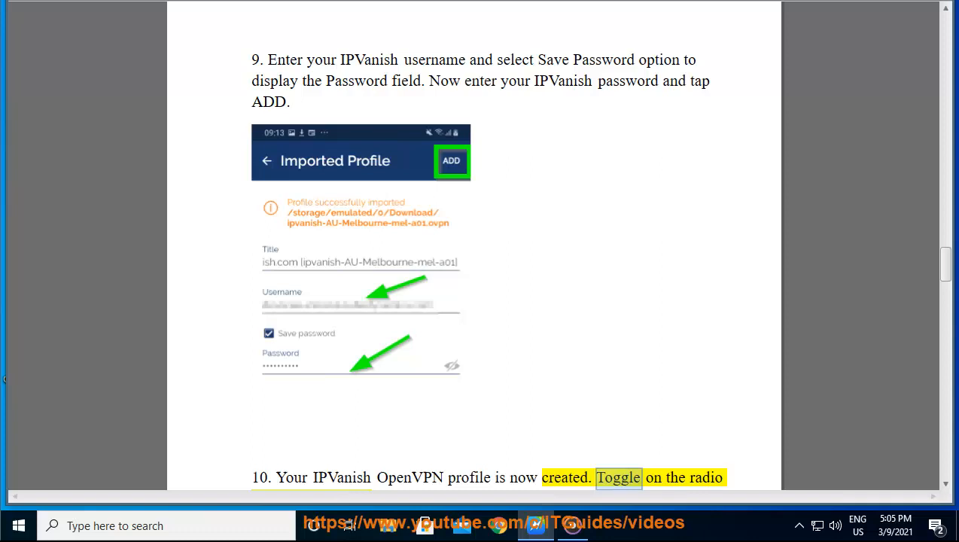
scroll(down, 3)
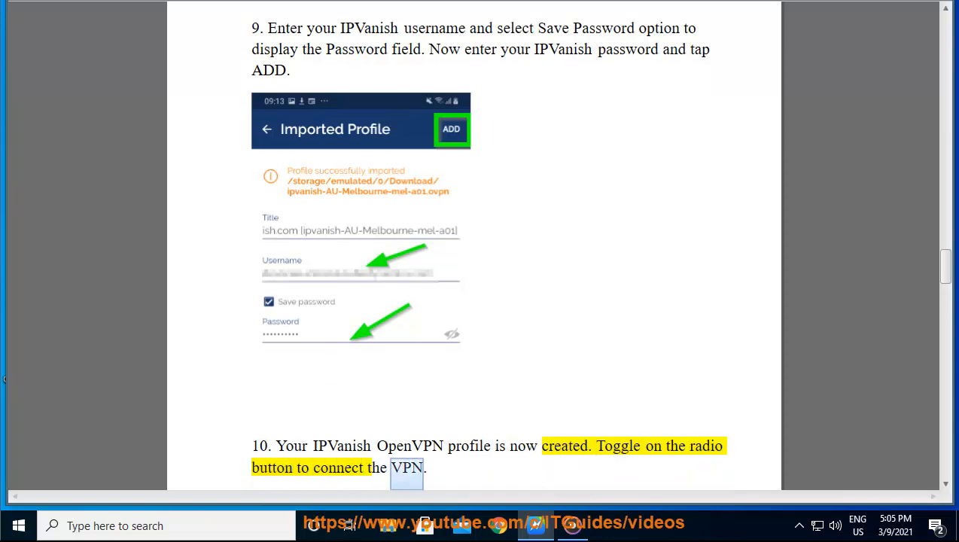
scroll(down, 3)
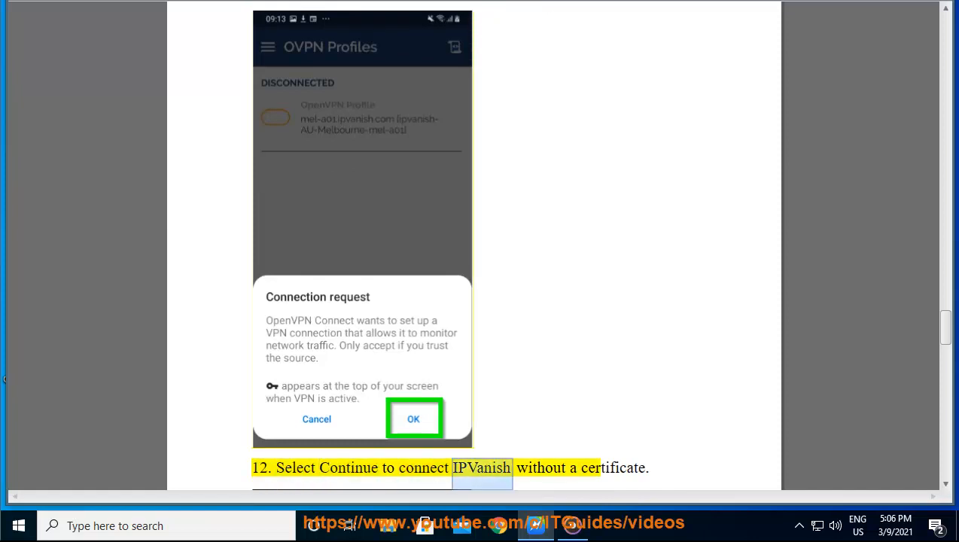
Scroll through steps 12–14 on connecting without a certificate, checking stats and disconnecting
scroll(down, 3)
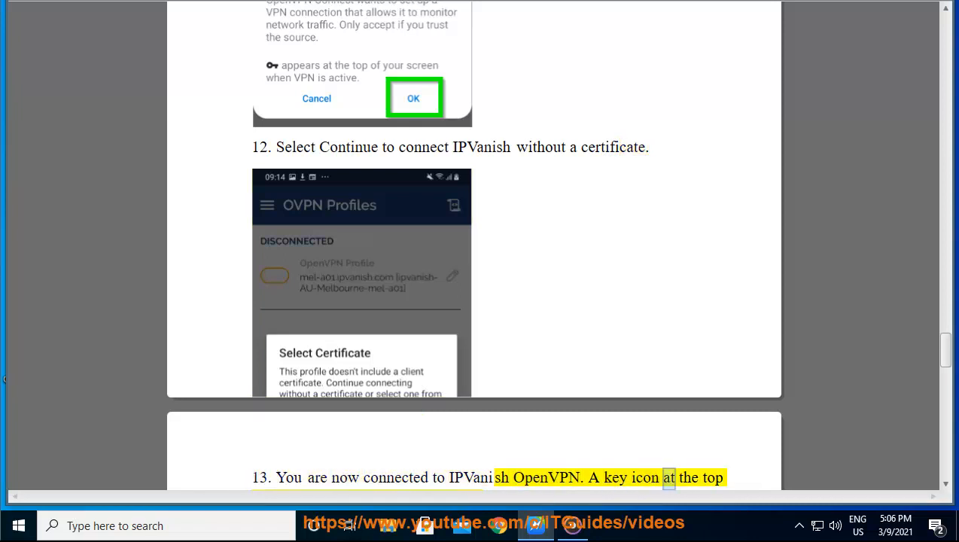
scroll(down, 3)
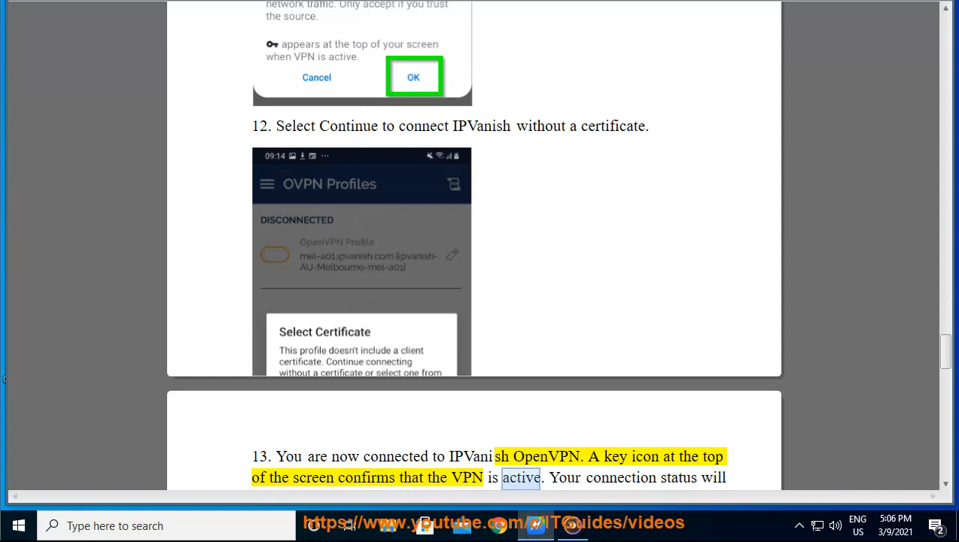
scroll(down, 3)
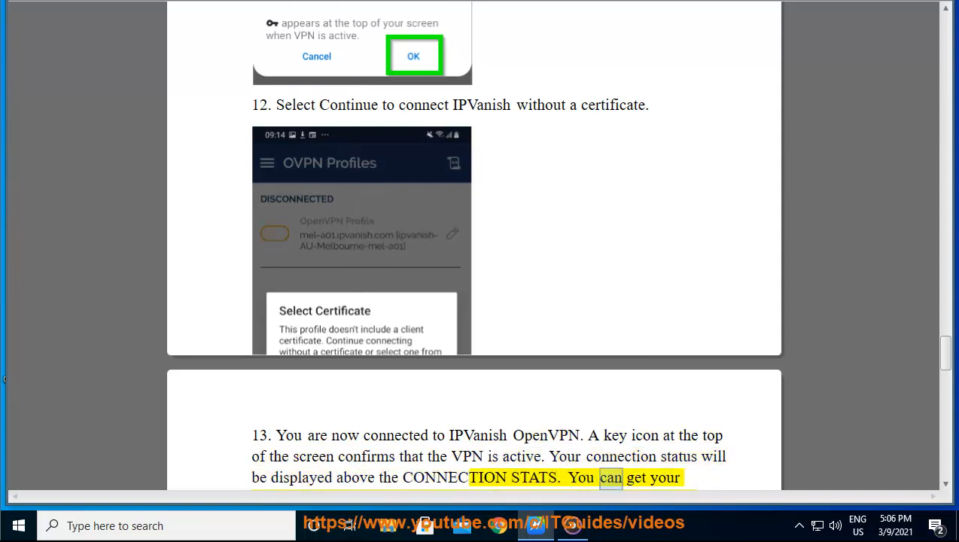
scroll(down, 3)
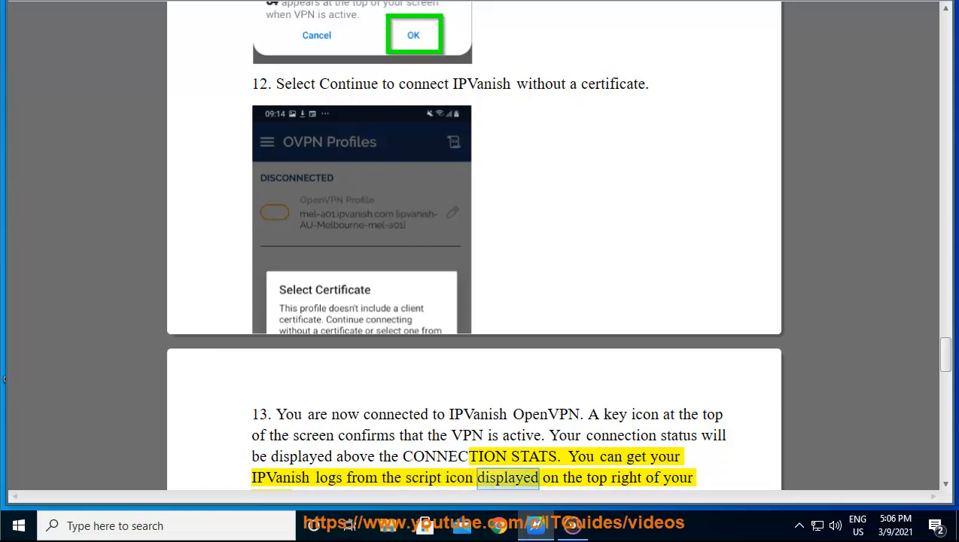
scroll(down, 3)
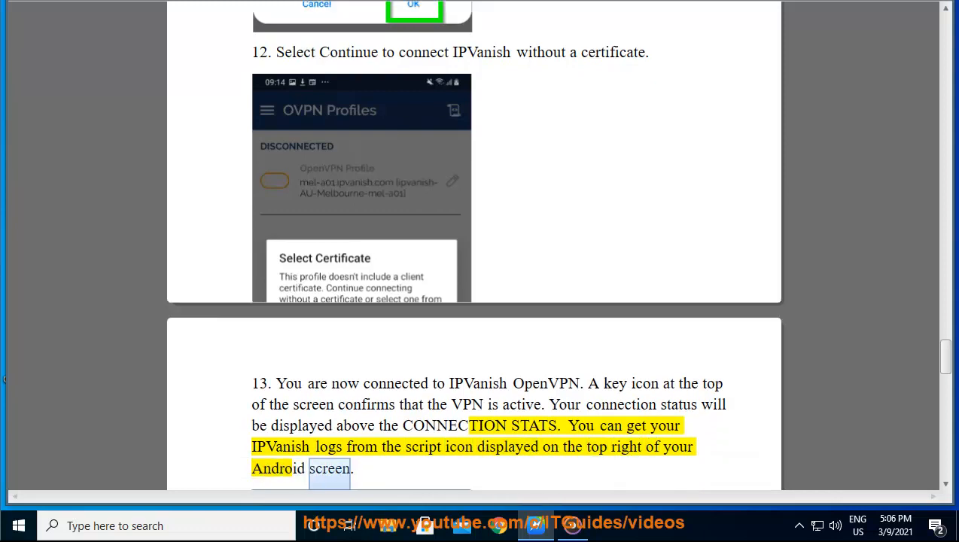
scroll(down, 3)
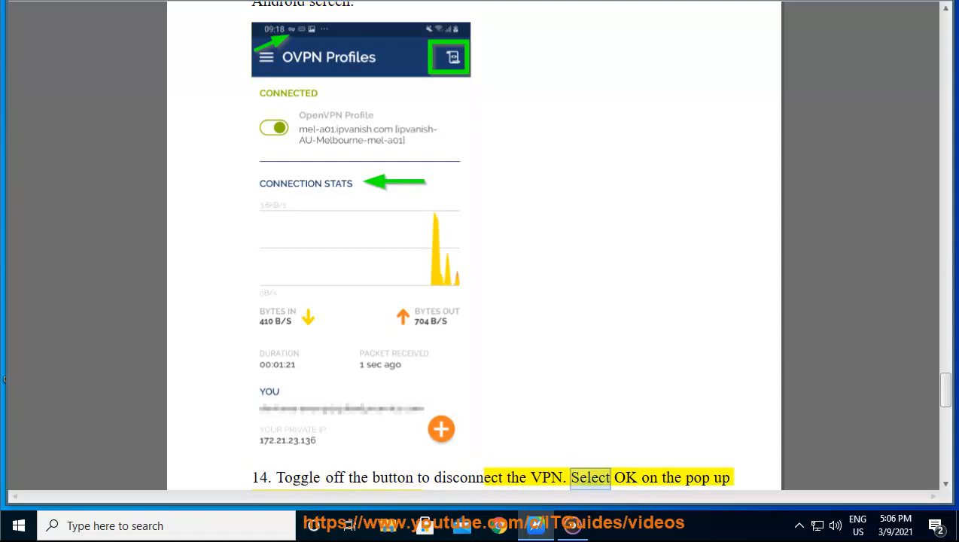
scroll(down, 3)
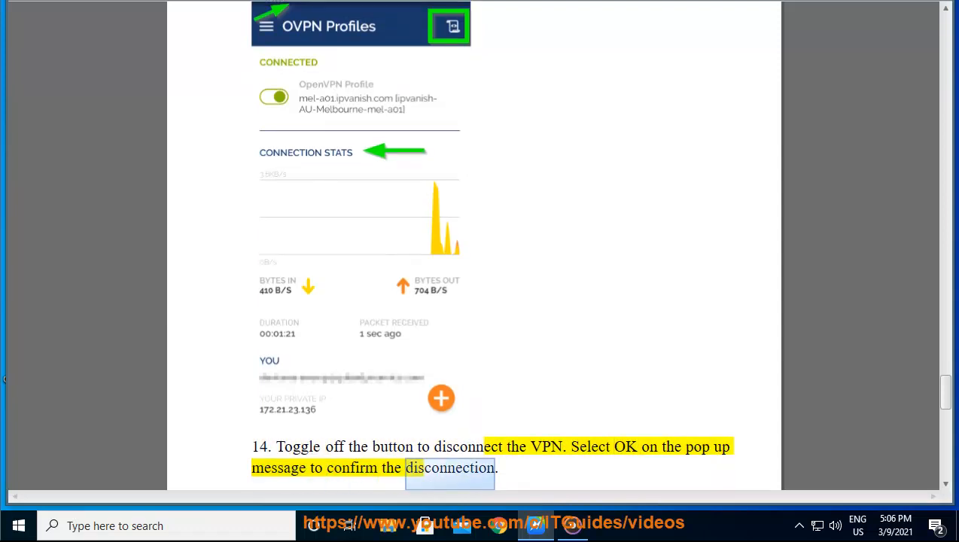